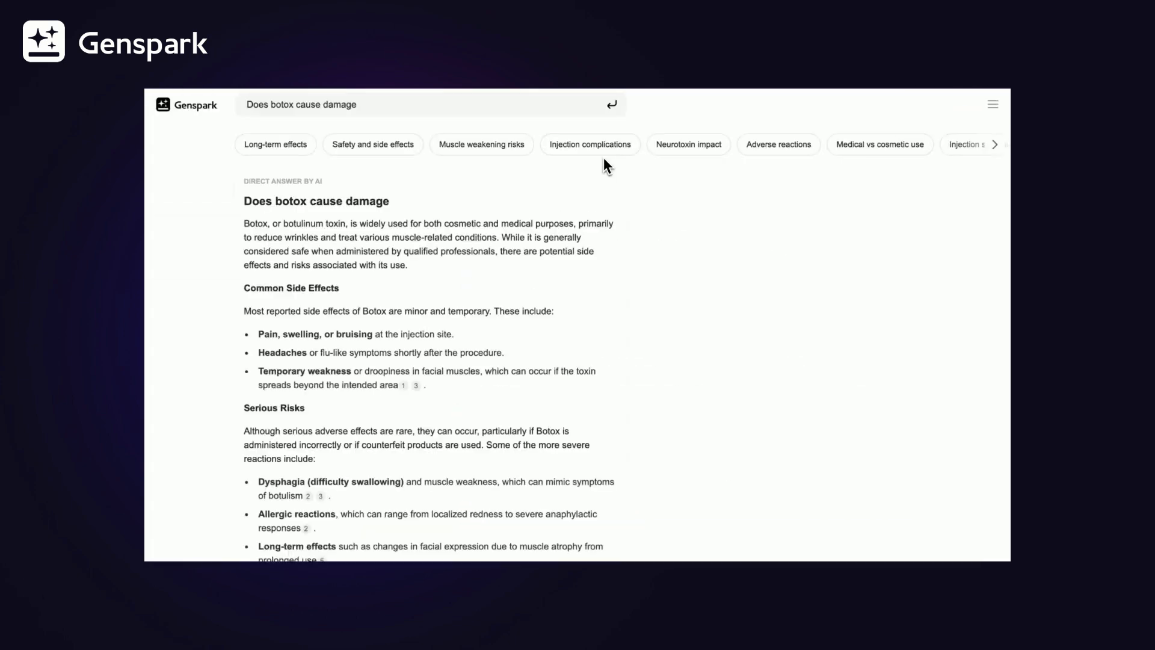
# Step: Select the long-term atrophy and serious adverse reactions claims and begin the cross check
pyautogui.scroll(-3)
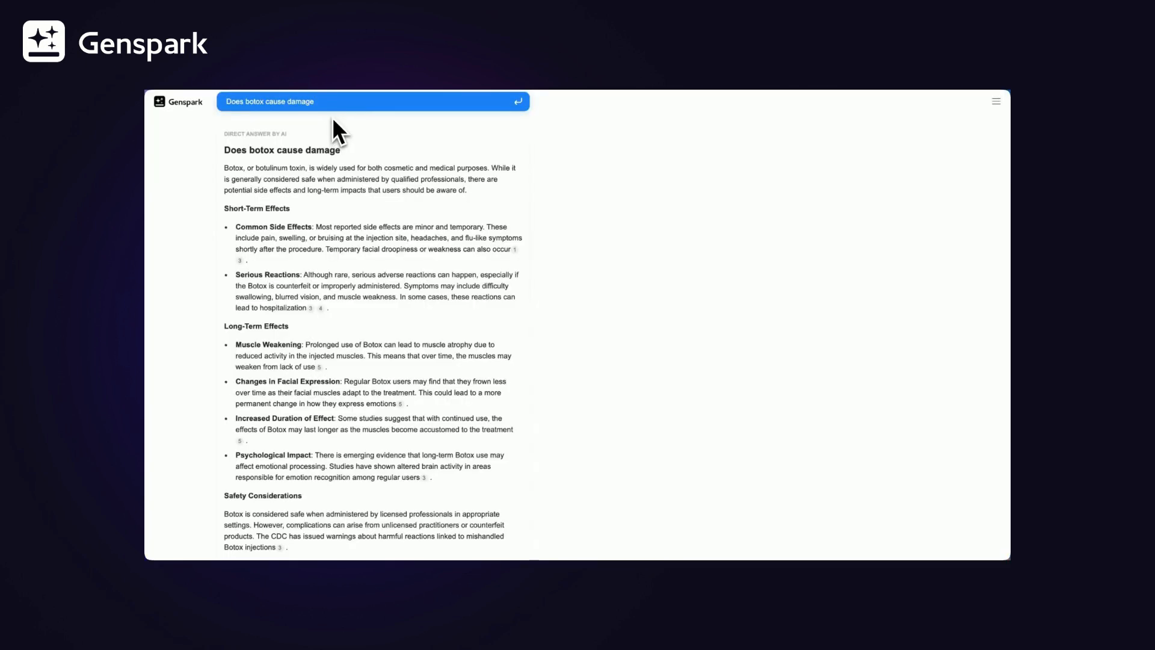
pyautogui.scroll(-3)
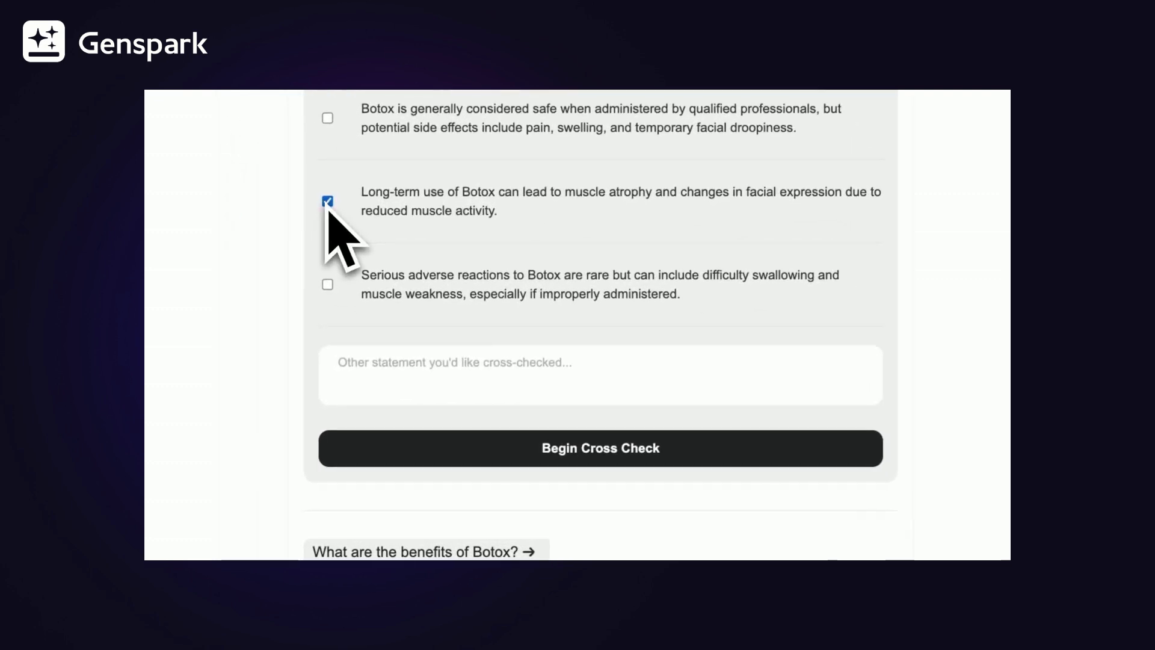
pyautogui.click(327, 284)
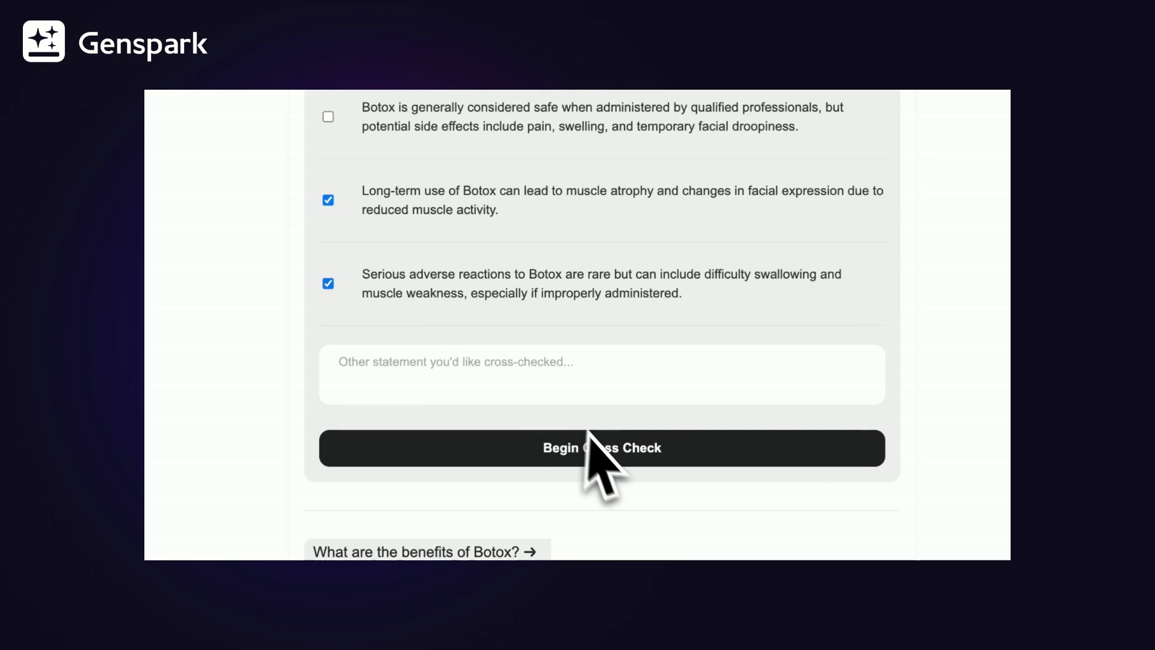
pyautogui.click(602, 447)
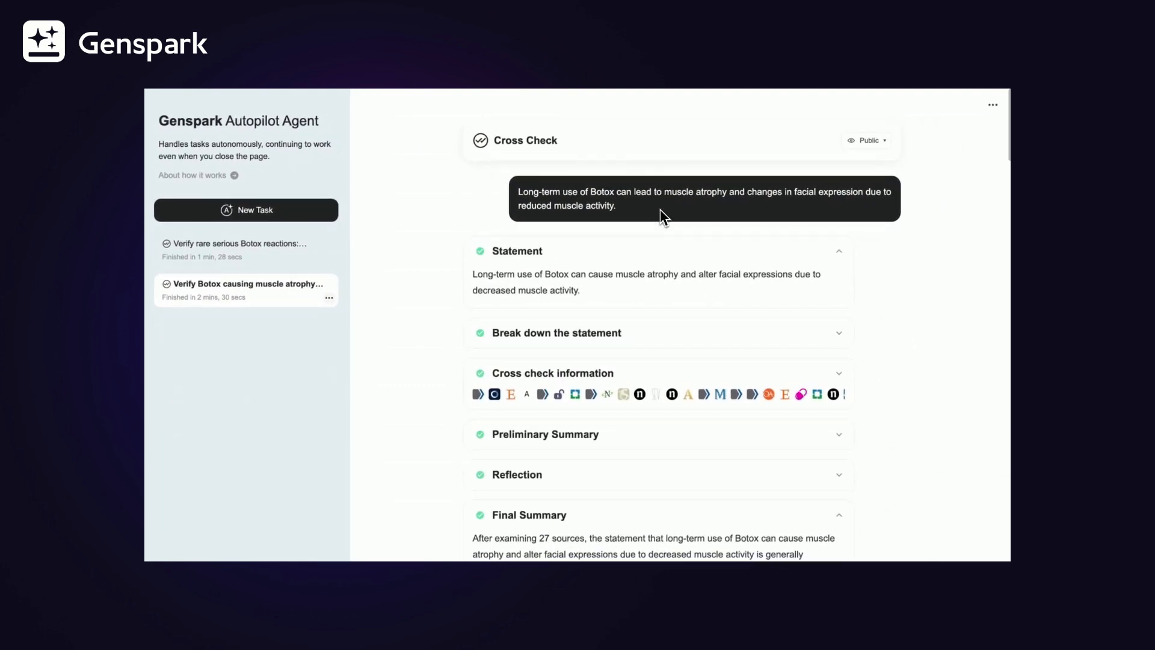
# Step: Scroll past the collapsed agent steps to the Final Summary judging the atrophy claim generally supported
pyautogui.scroll(-3)
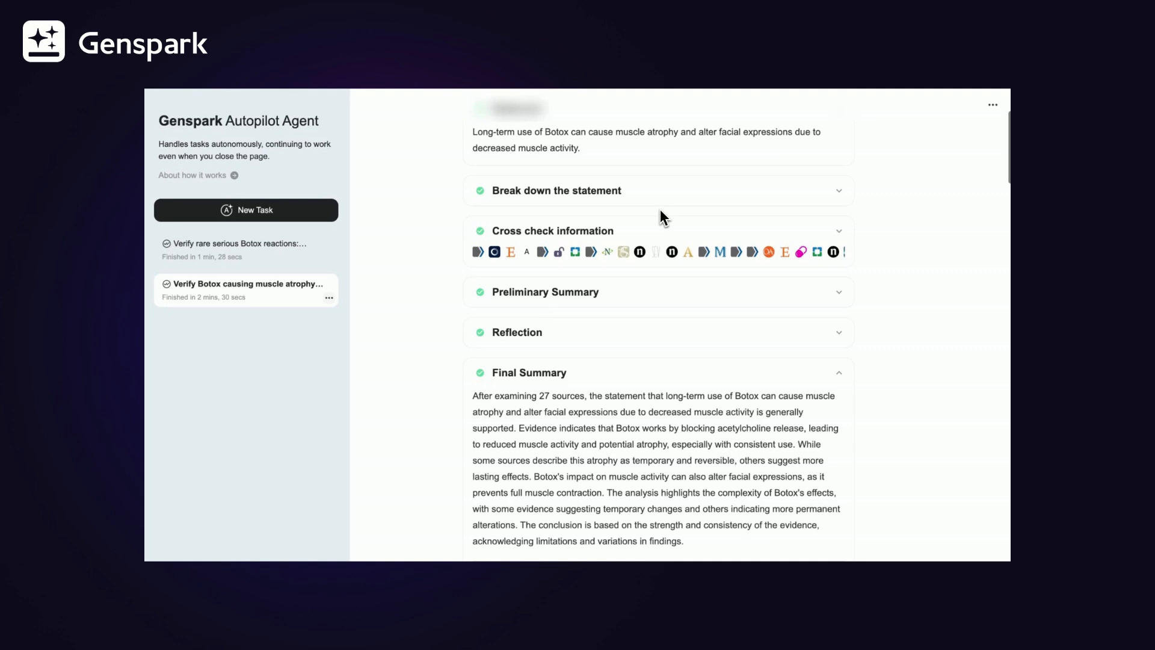
pyautogui.scroll(-3)
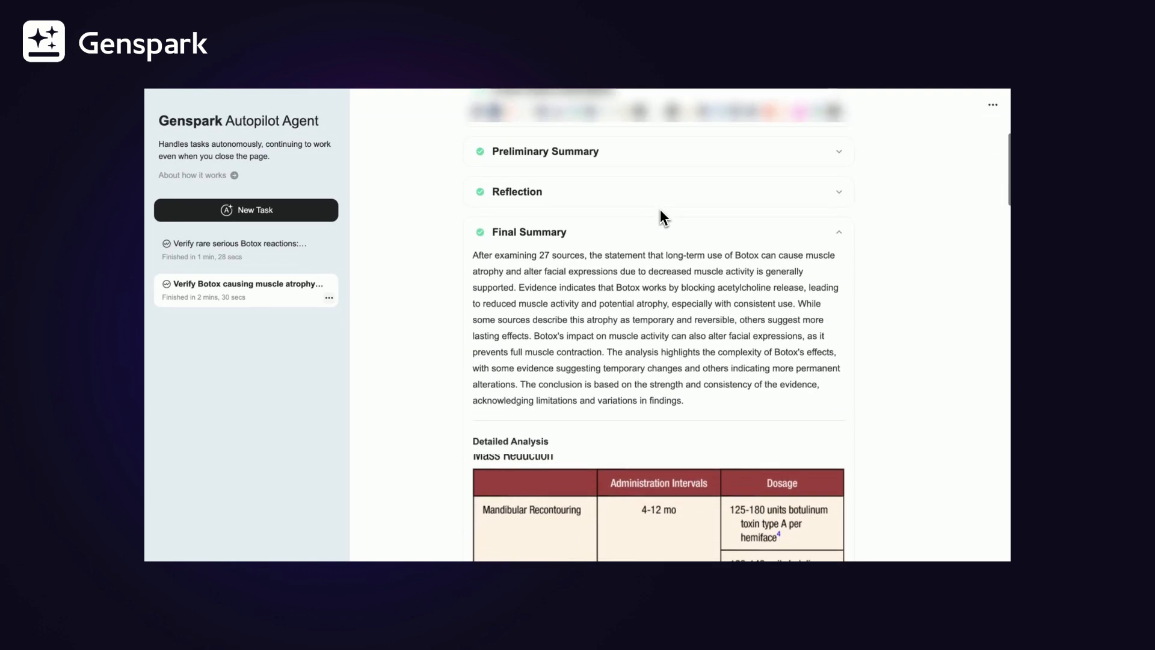